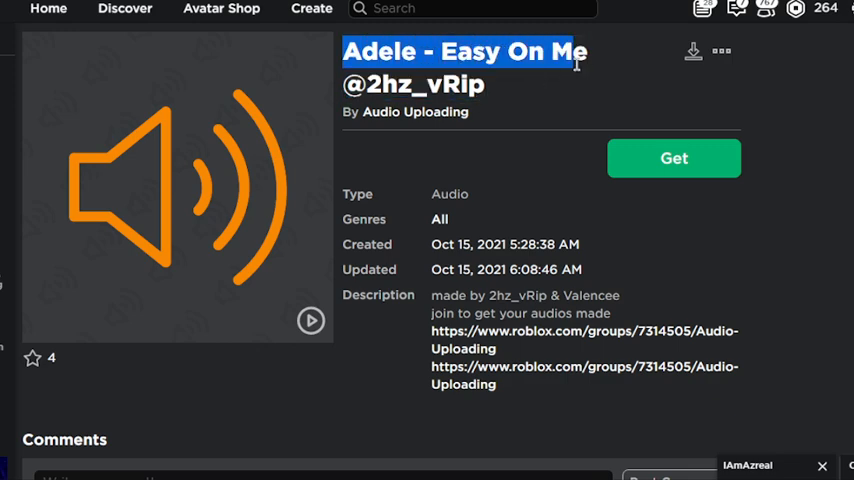
pyautogui.click(474, 51)
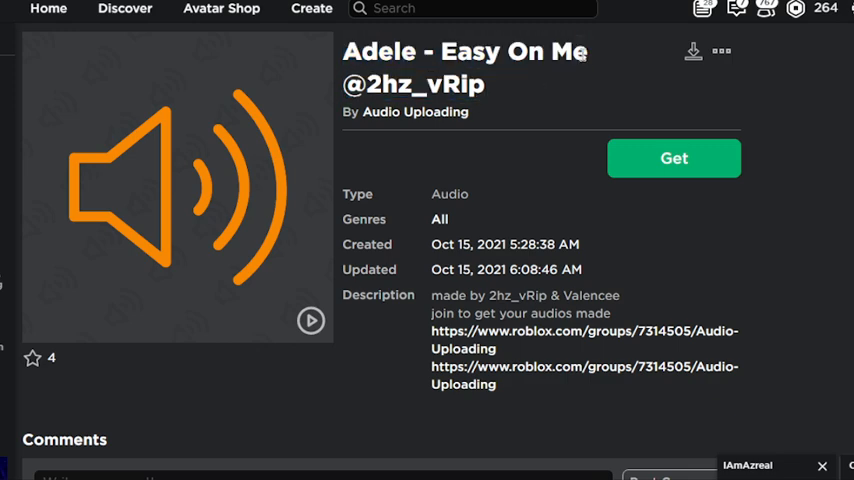
pyautogui.moveTo(421, 181)
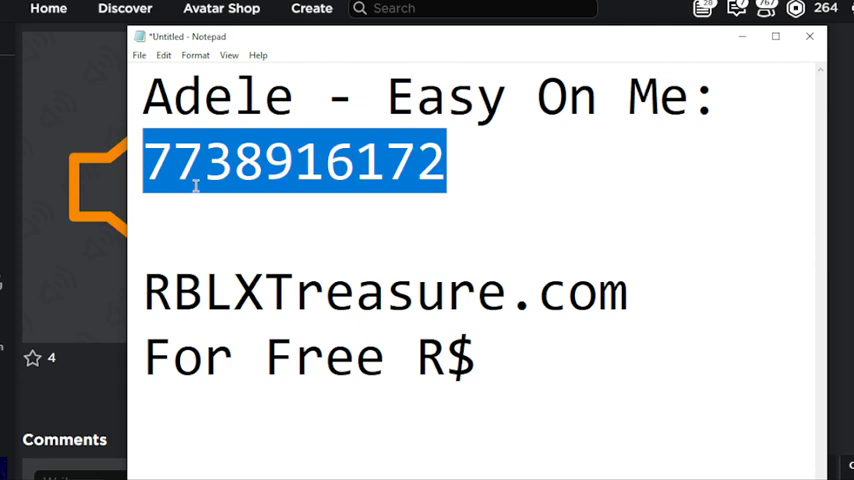
pyautogui.moveTo(227, 182)
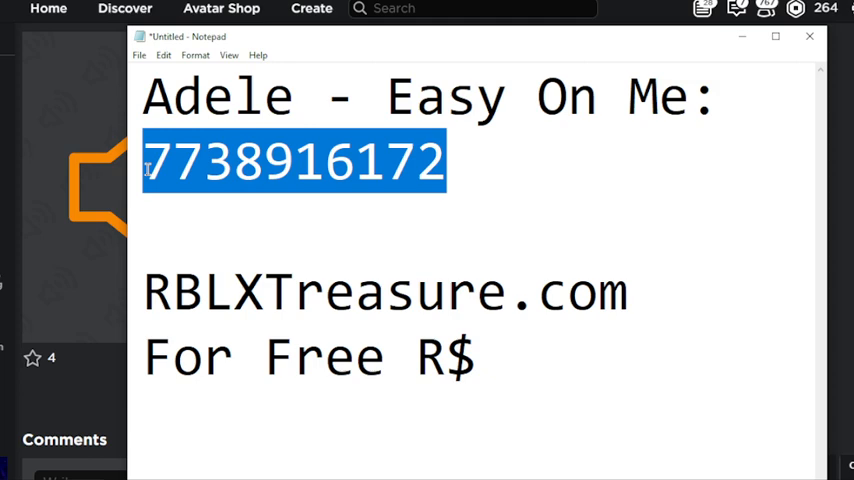
pyautogui.click(460, 163)
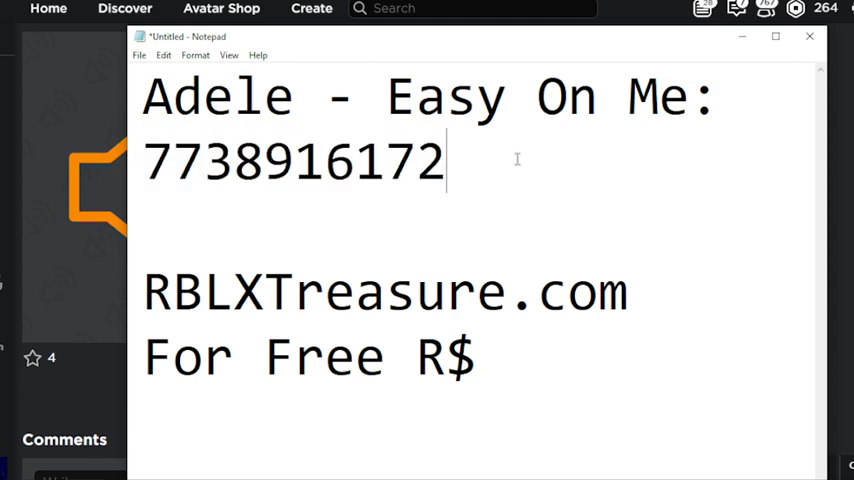
pyautogui.moveTo(496, 165)
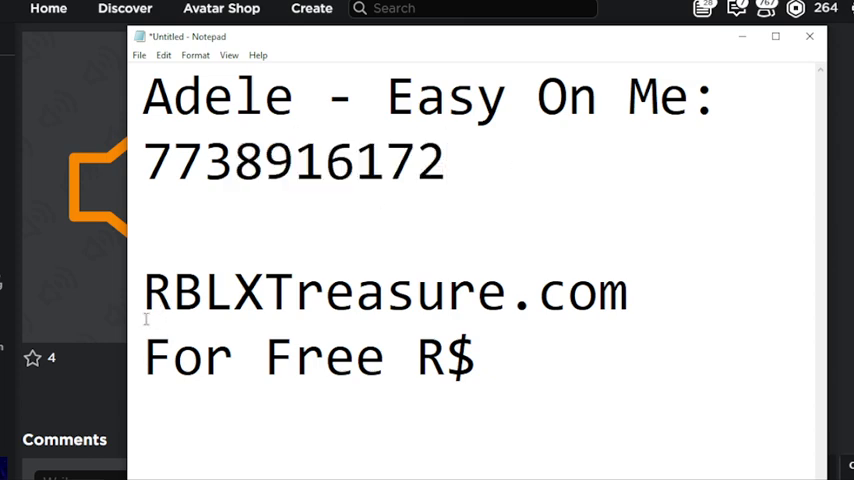
pyautogui.moveTo(360, 202)
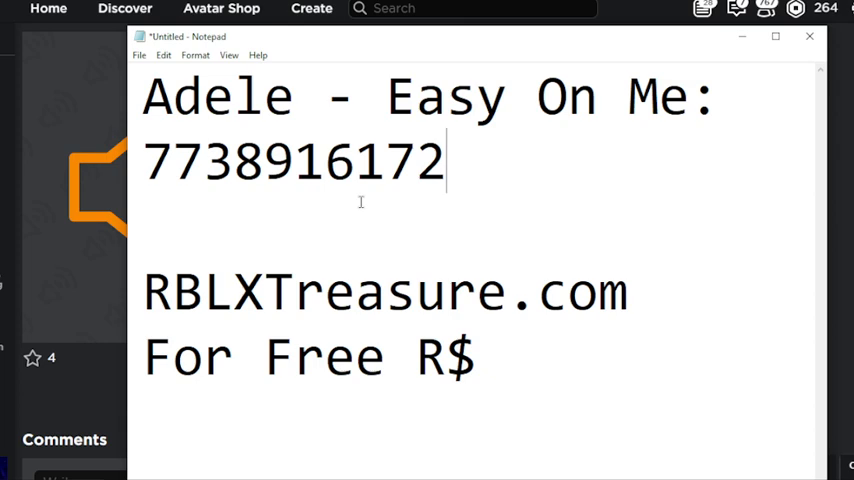
pyautogui.moveTo(341, 214)
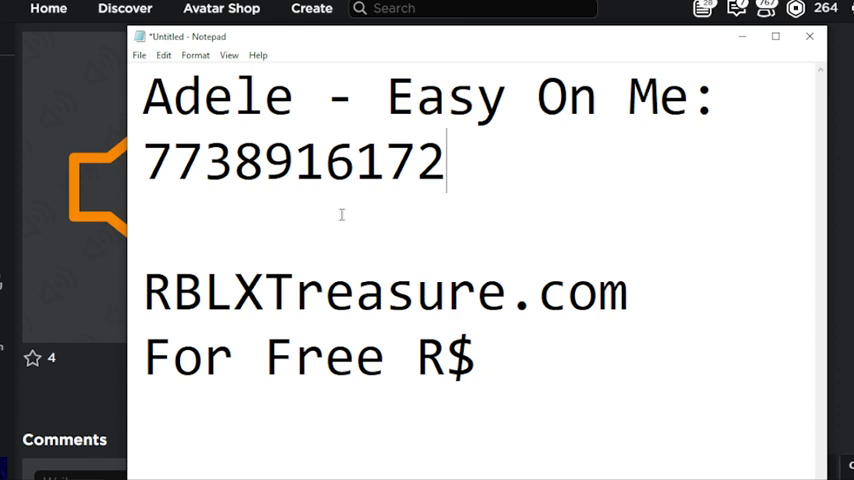
pyautogui.moveTo(253, 233)
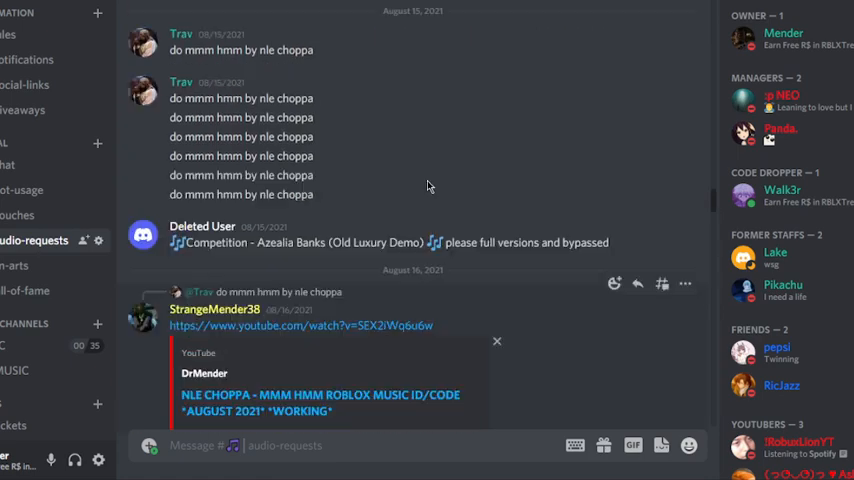
# Scroll through the August 2021 song requests in Discord's audio-requests channel.
pyautogui.scroll(-3)
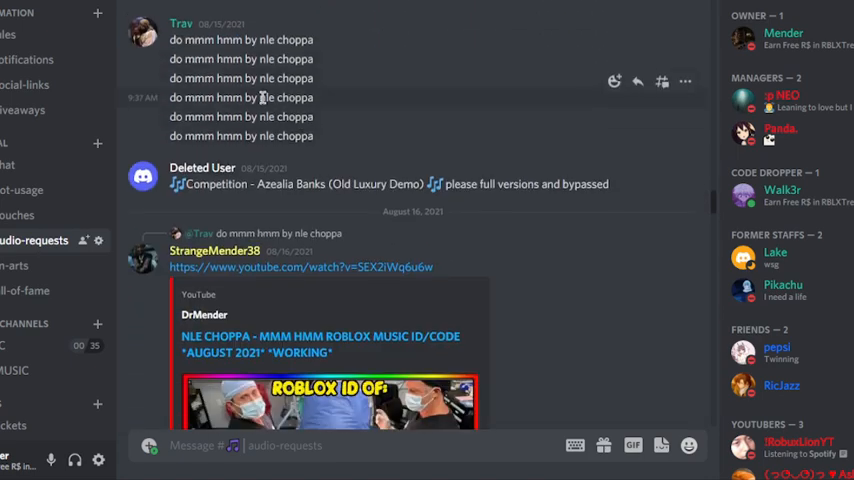
pyautogui.scroll(-3)
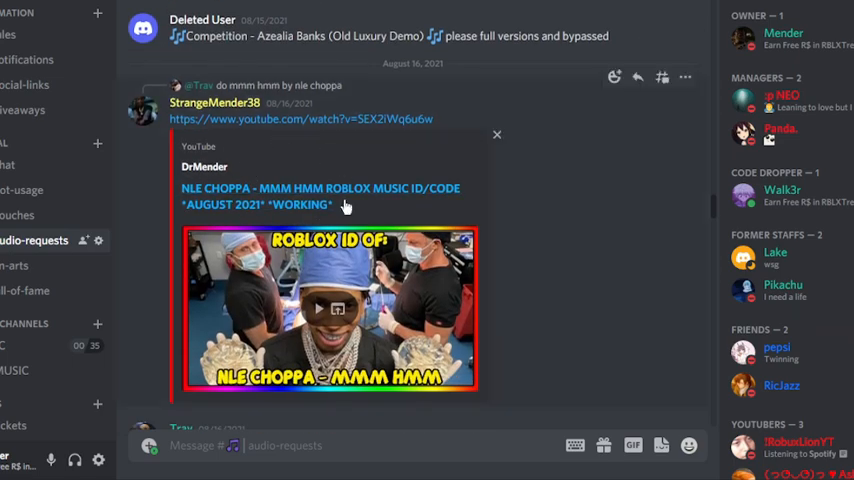
pyautogui.scroll(-3)
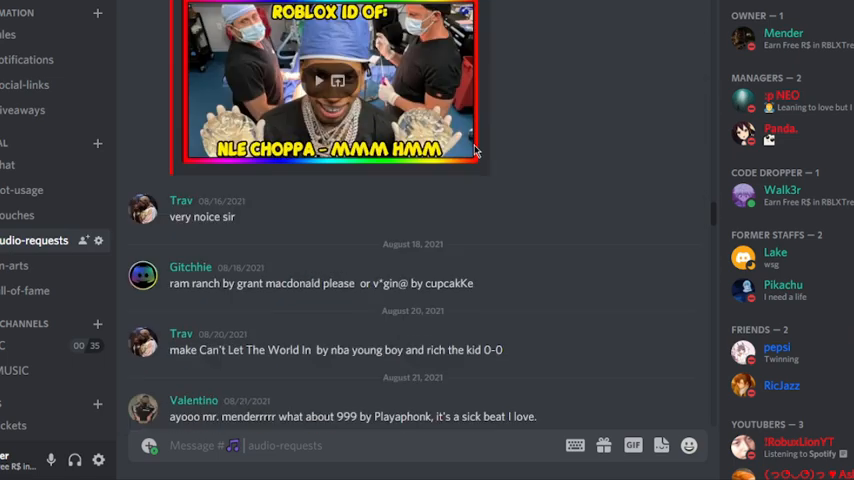
pyautogui.scroll(-3)
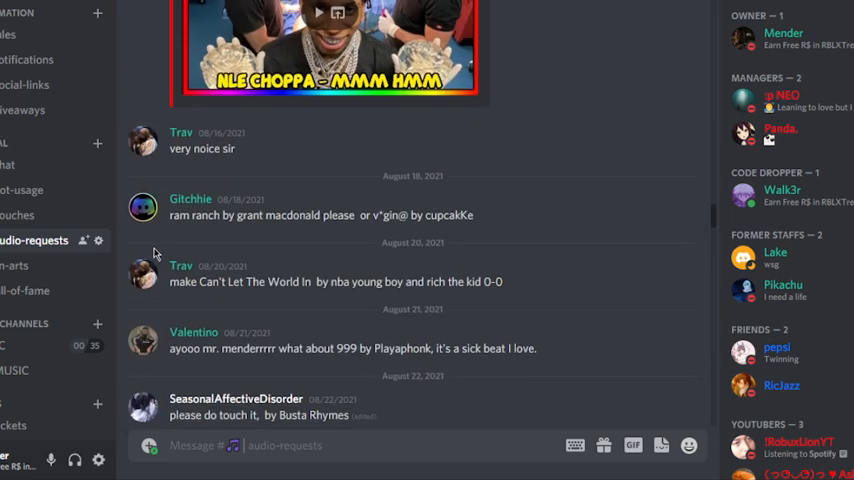
pyautogui.tripleClick(322, 215)
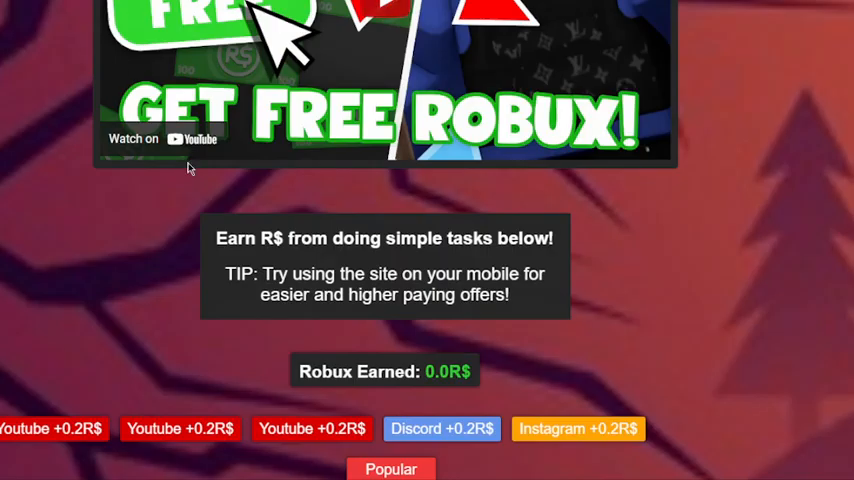
# Scroll past RBLXTreasure's stats to offers like Bingo Blitz - iOS and YourSurveys.
pyautogui.scroll(-3)
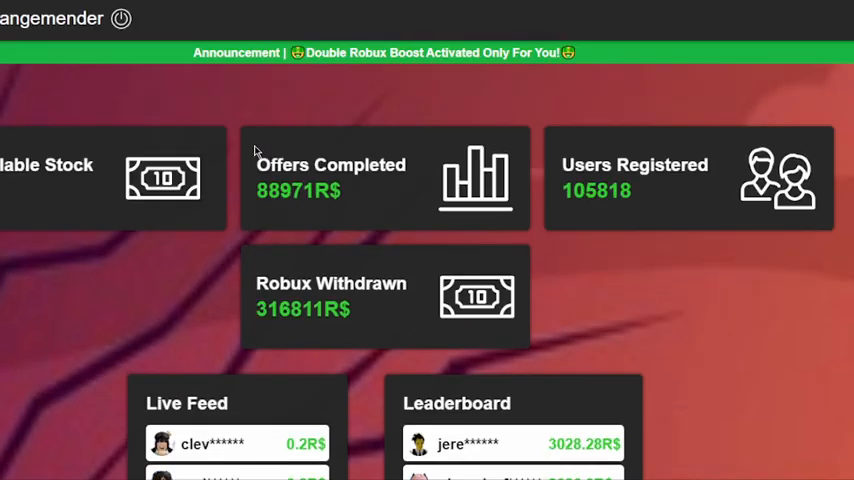
pyautogui.scroll(-3)
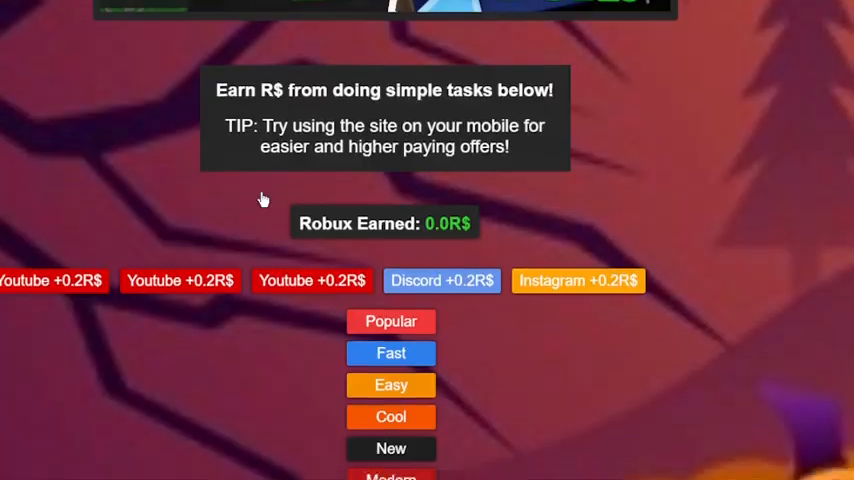
pyautogui.scroll(-3)
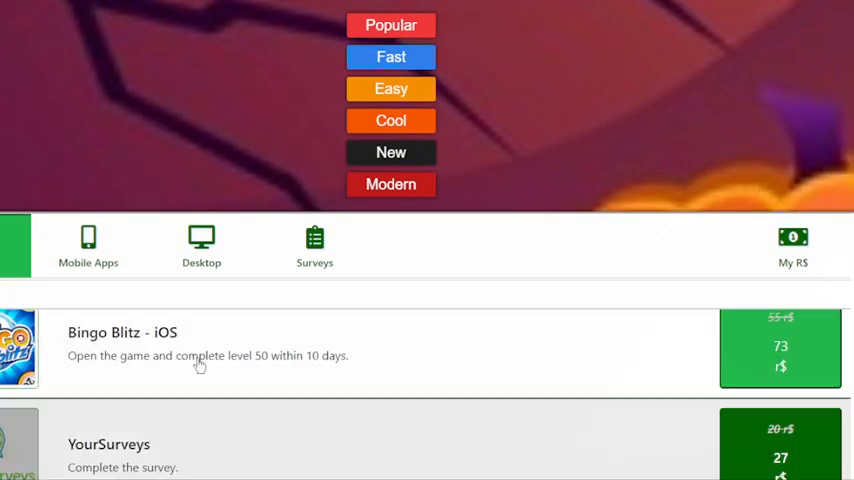